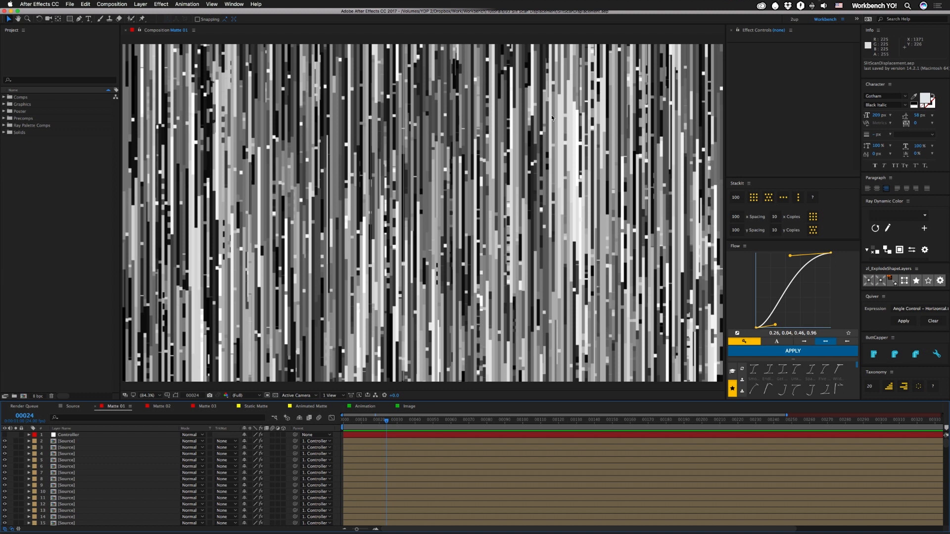
mouse_move(587, 160)
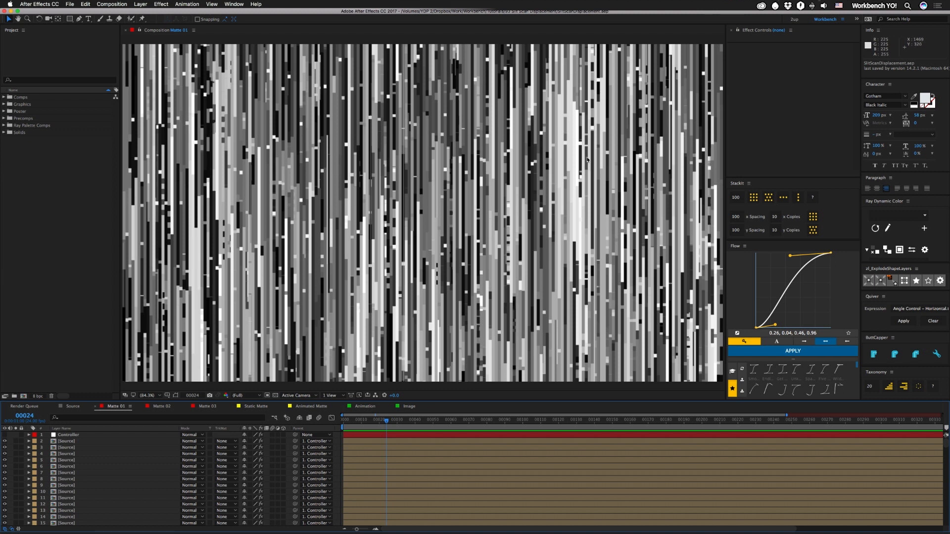
Step: Select the Controller layer to show Frame Offset and Number of Slices, then twirl open Linear Wipe
click(73, 406)
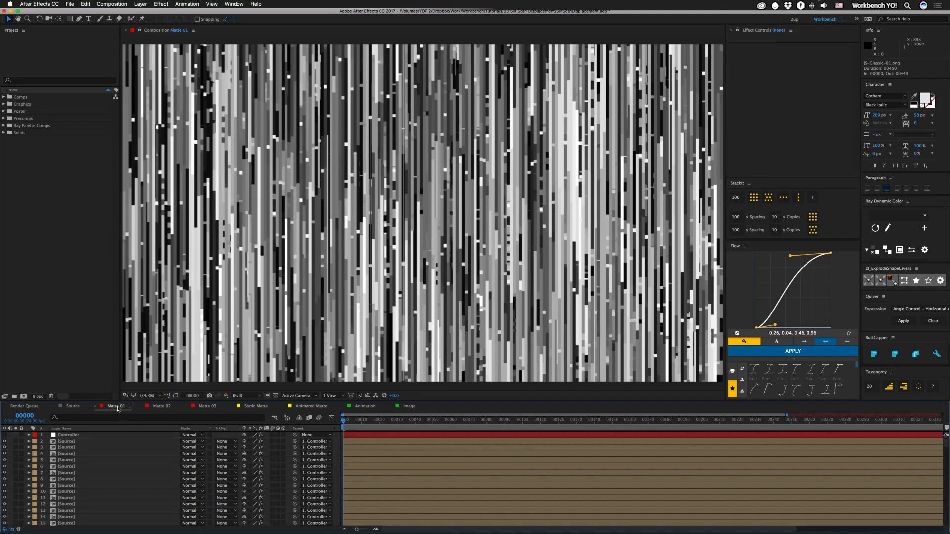
click(67, 435)
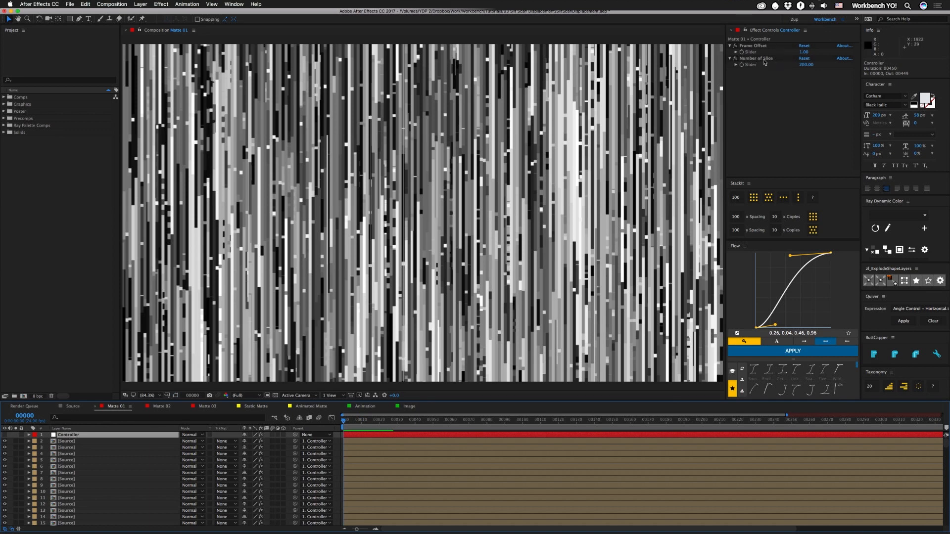
double_click(756, 58)
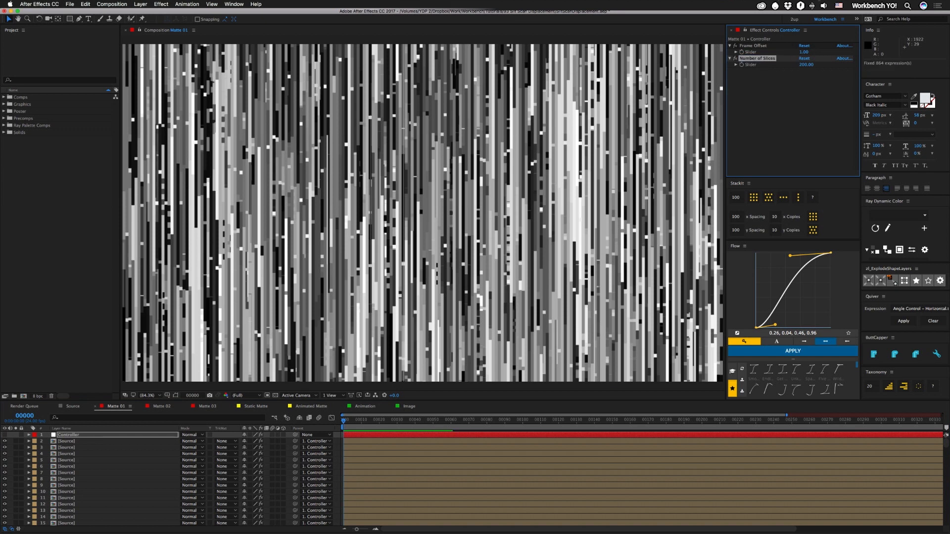
click(806, 65)
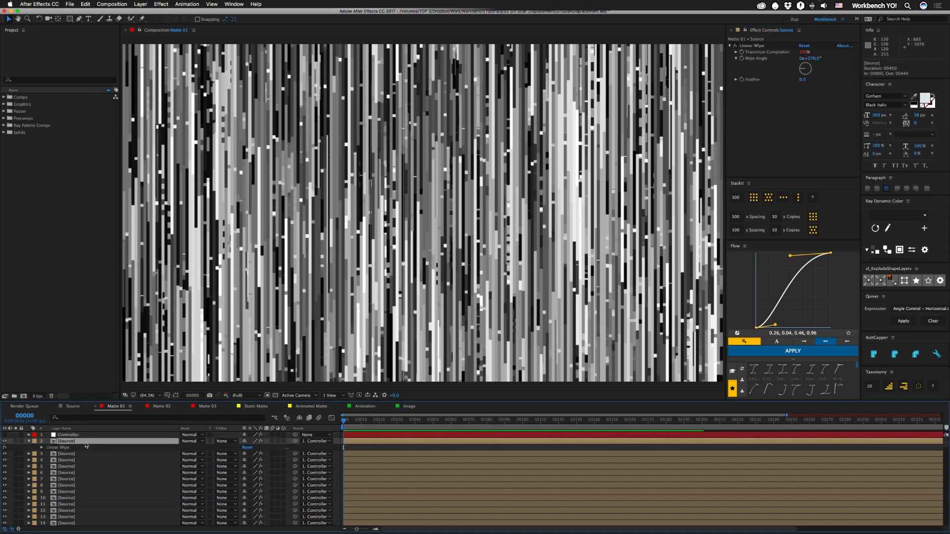
Step: Open the Time Remap expression and select the Controller to show its Frame Offset slider
click(233, 5)
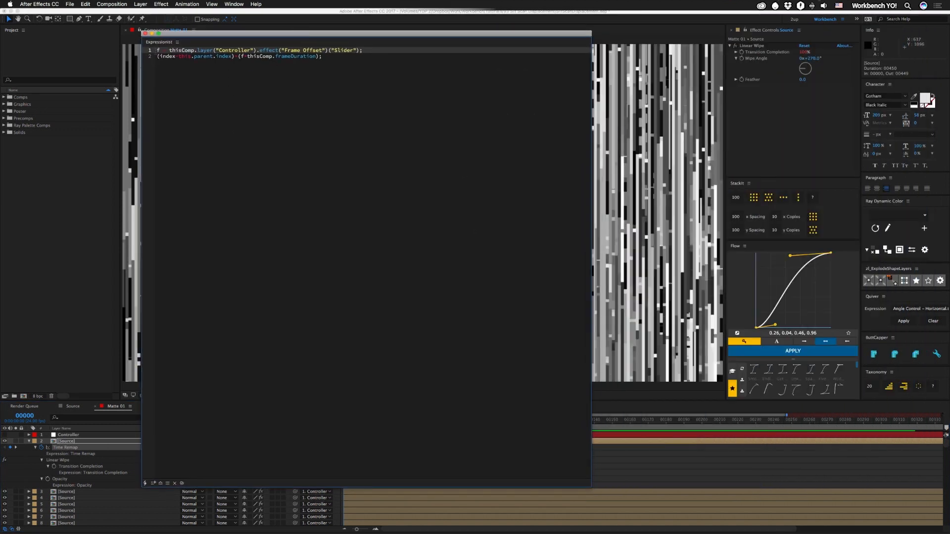
mouse_move(653, 60)
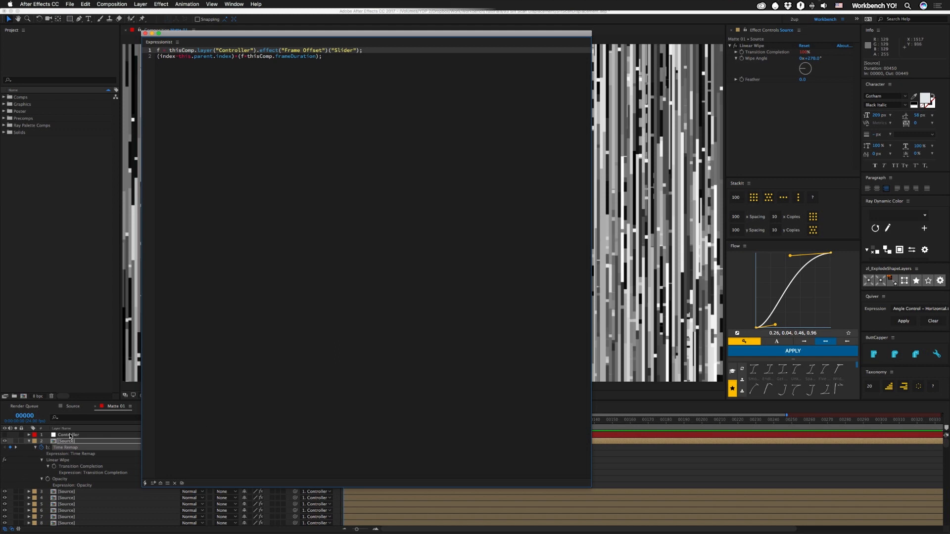
click(68, 435)
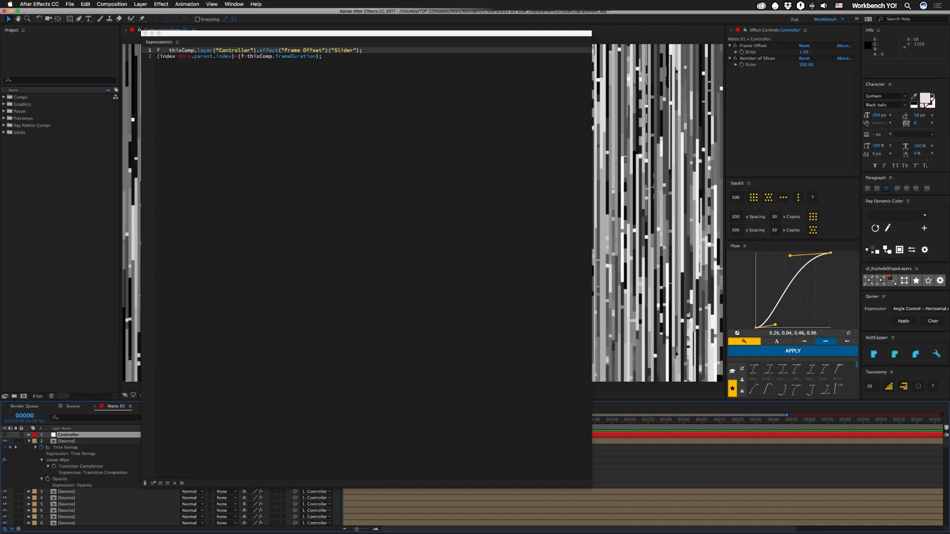
mouse_move(207, 319)
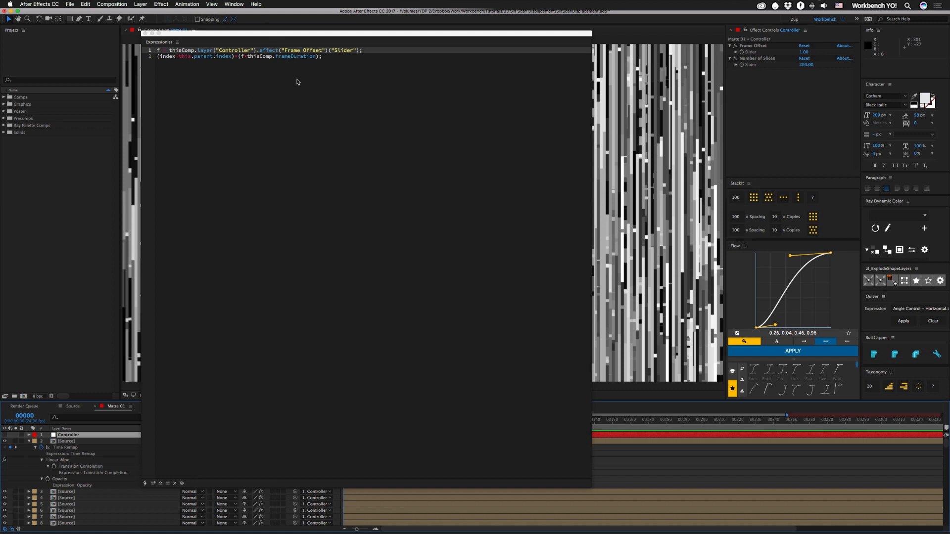
mouse_move(310, 75)
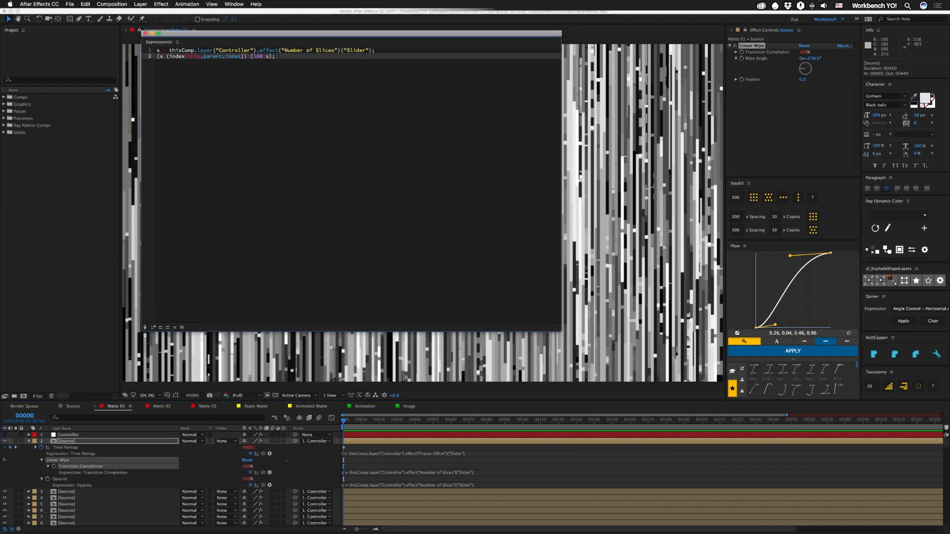
mouse_move(661, 48)
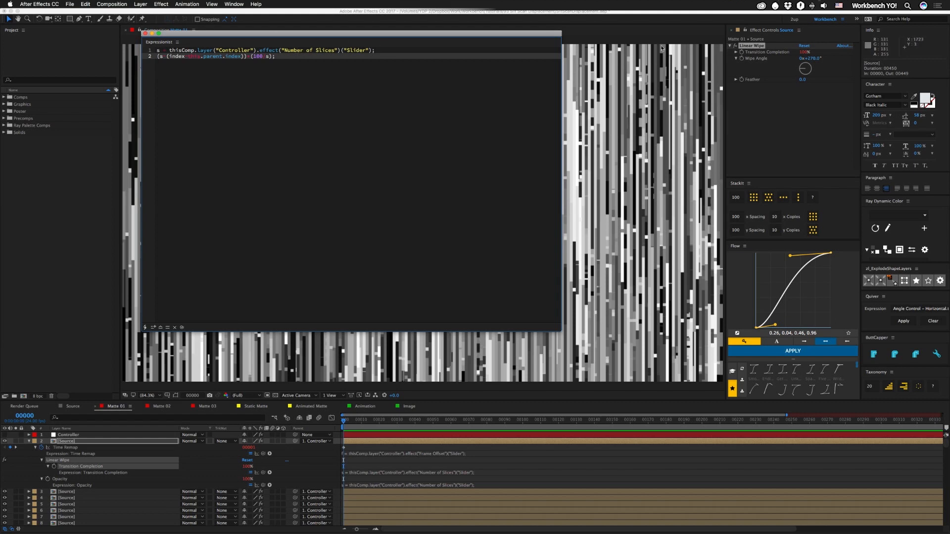
Step: Select the Controller to show Number of Slices behind the Transition Completion expression
click(68, 435)
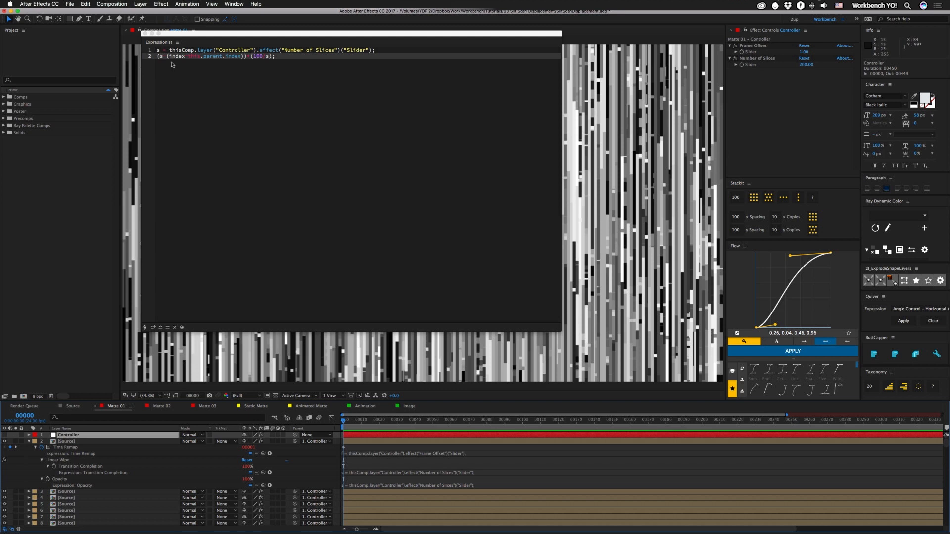
mouse_move(180, 158)
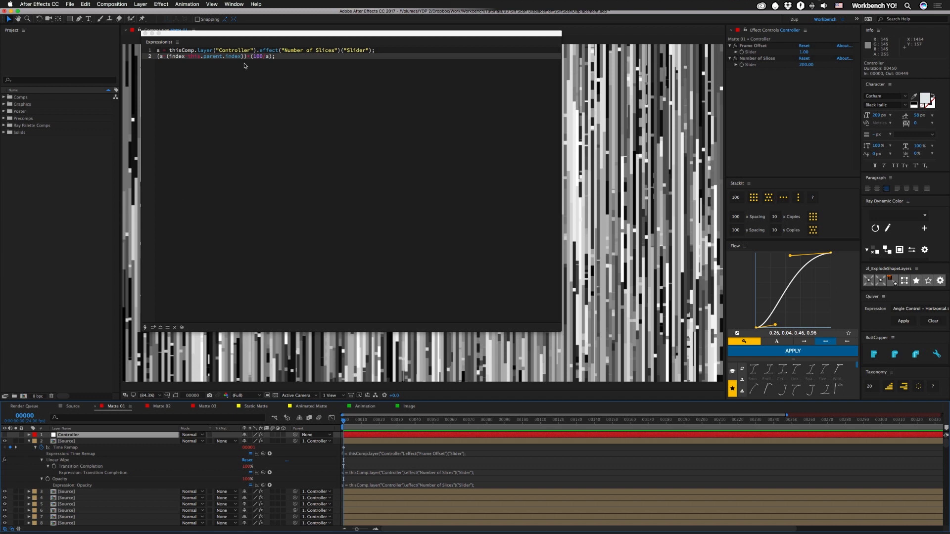
mouse_move(256, 65)
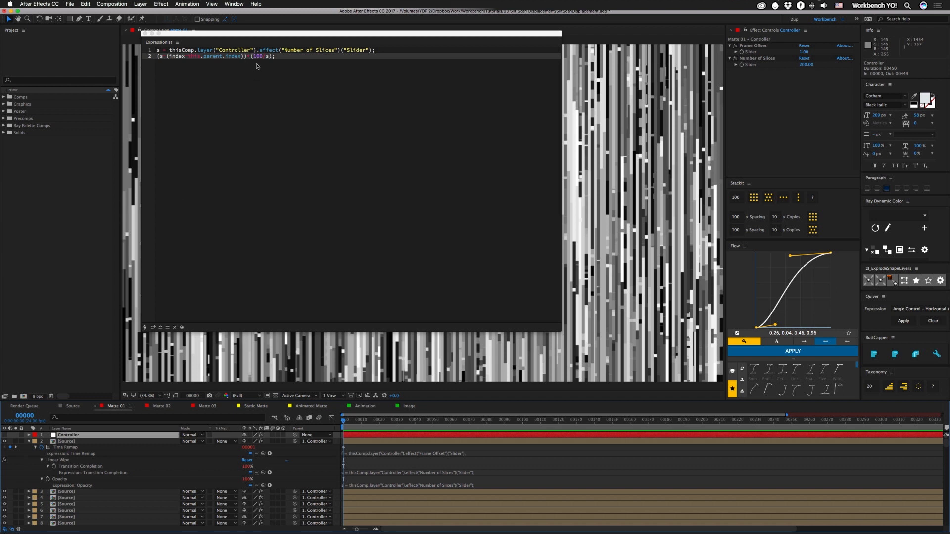
mouse_move(297, 110)
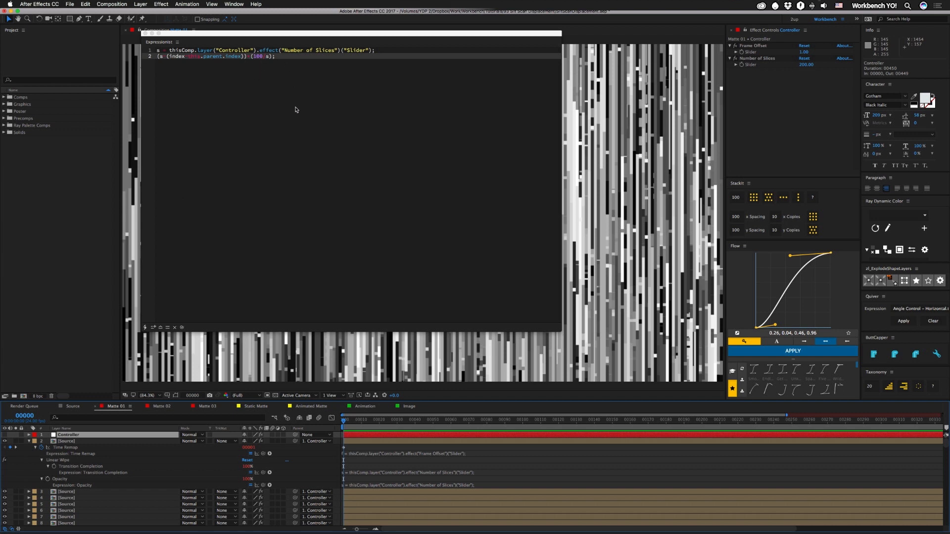
mouse_move(122, 311)
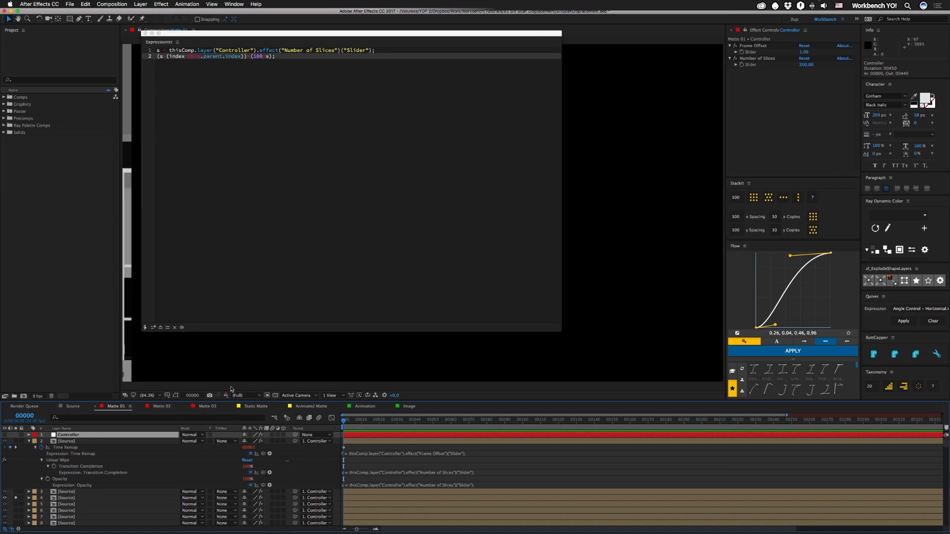
mouse_move(515, 408)
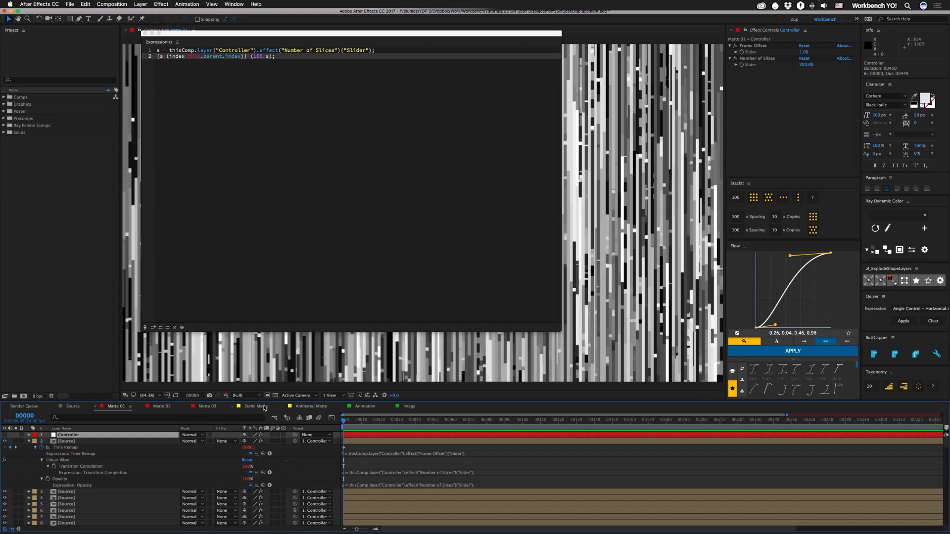
mouse_move(65, 482)
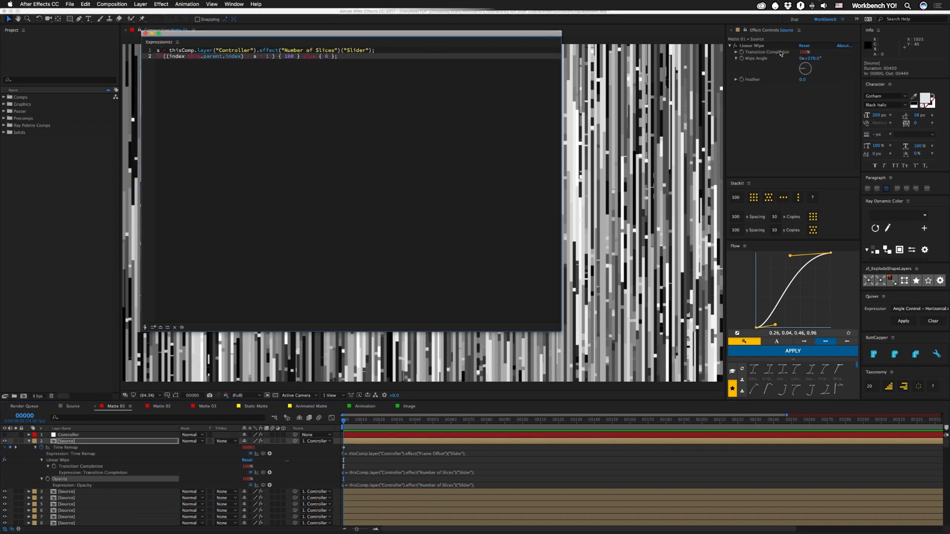
Step: Select the Controller again to compare Number of Slices with the Opacity if/else expression
click(68, 434)
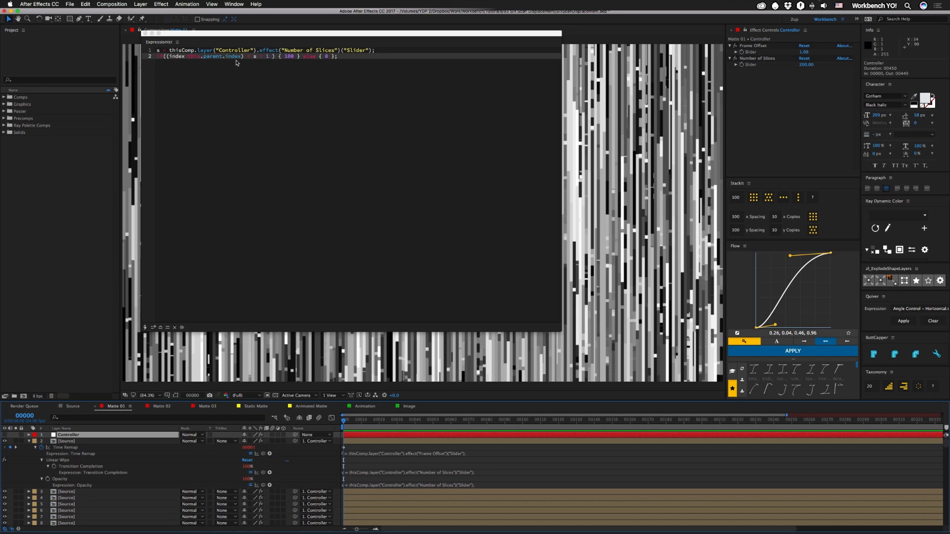
mouse_move(247, 66)
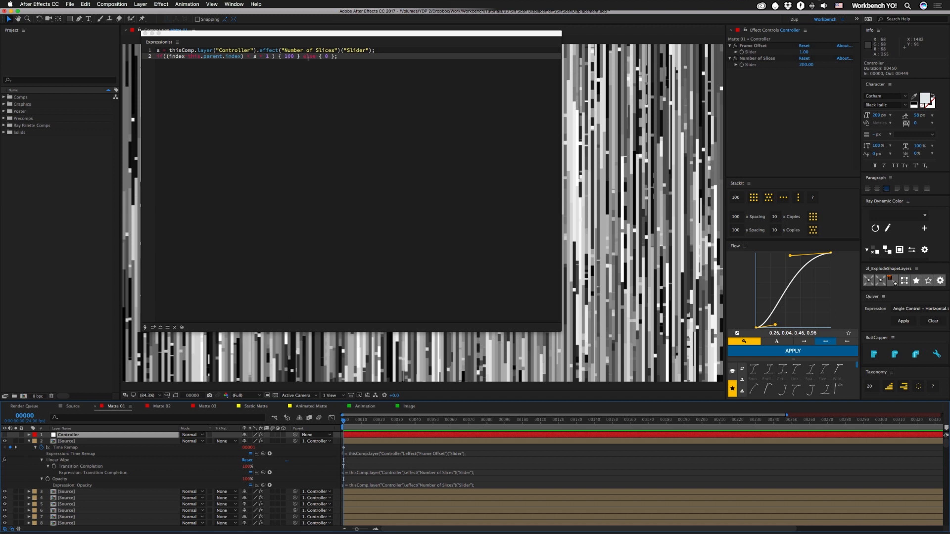
mouse_move(771, 63)
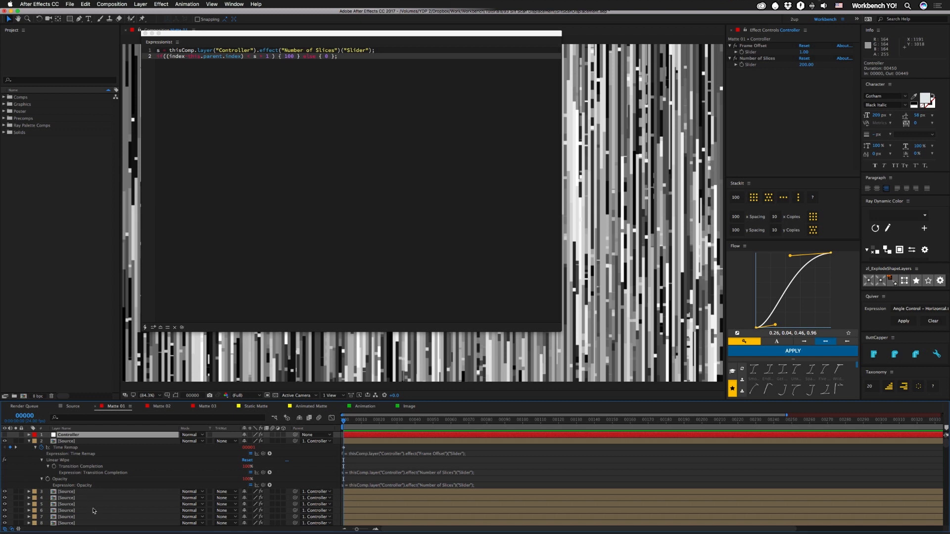
mouse_move(71, 481)
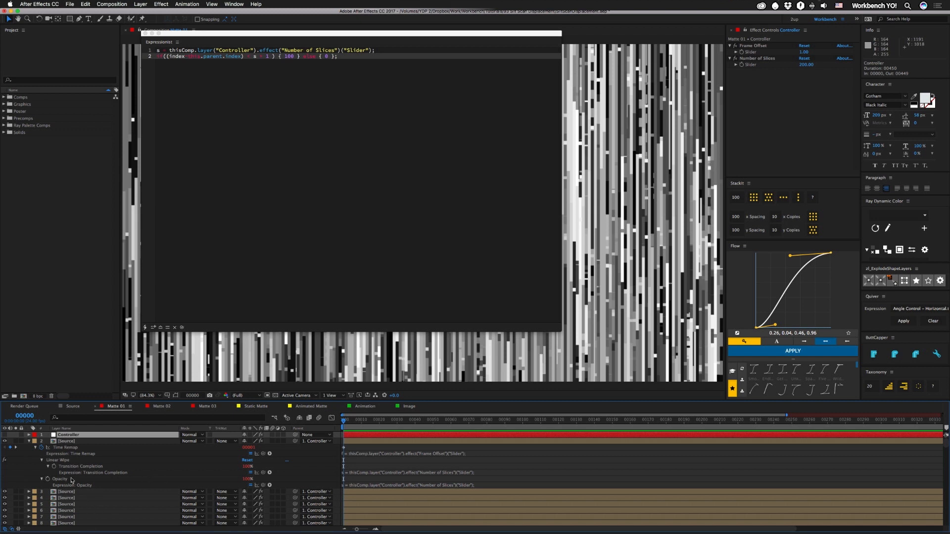
mouse_move(71, 485)
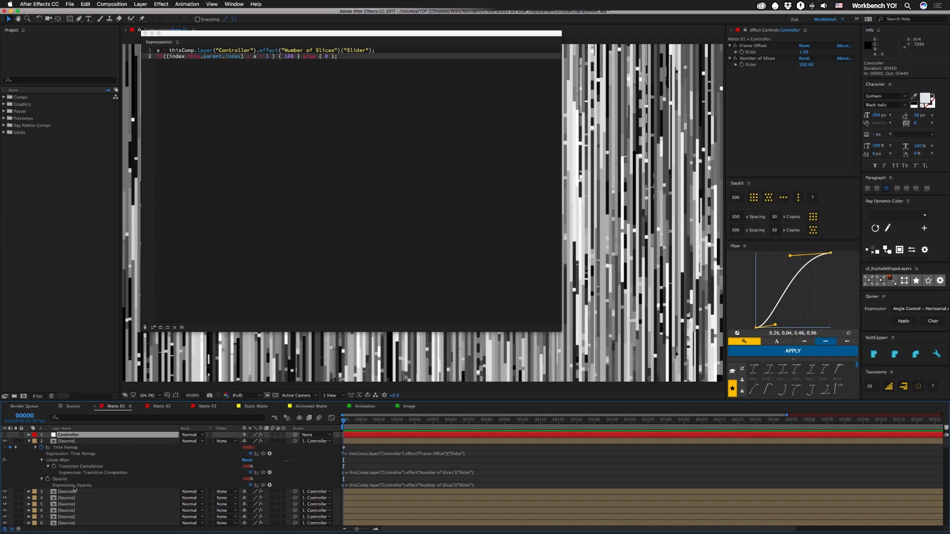
mouse_move(113, 458)
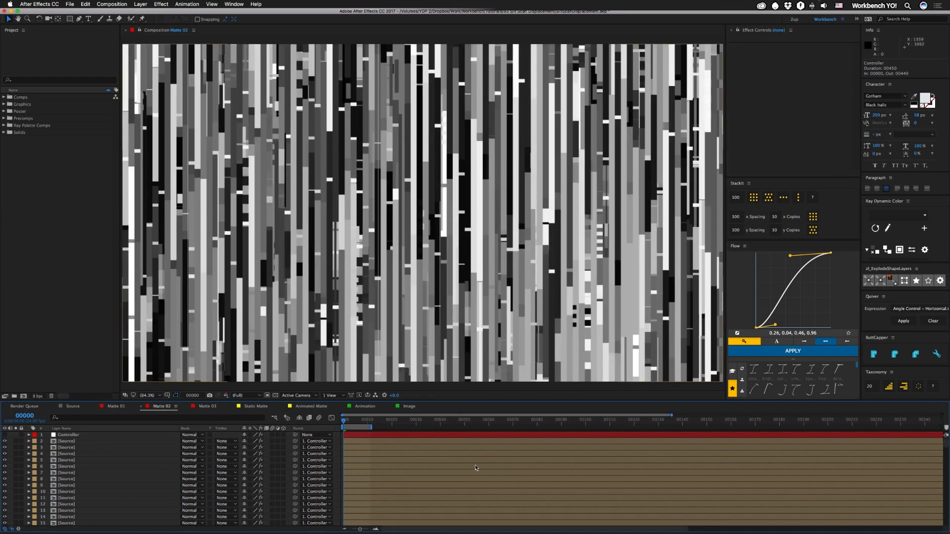
mouse_move(296, 295)
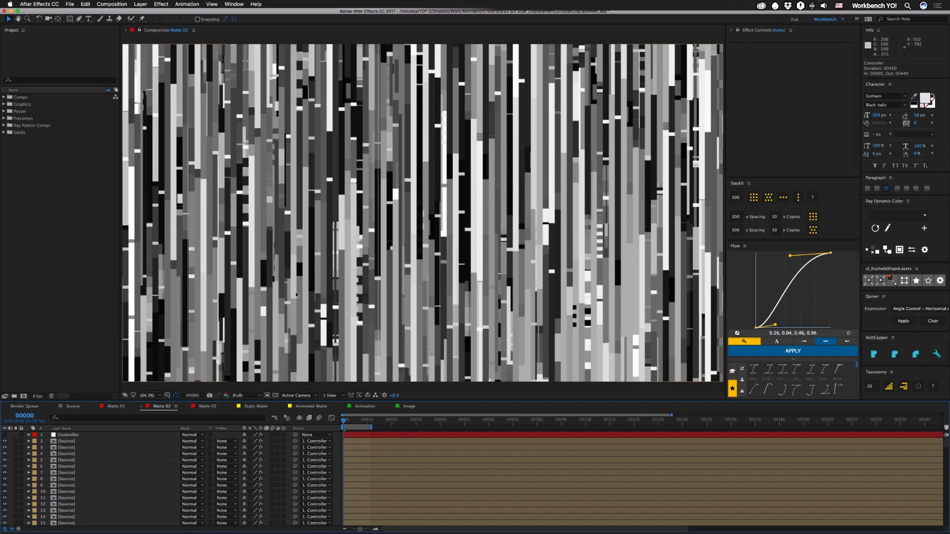
Step: Select Matte 02's second Source layer and open the Window > Extensions list
click(68, 435)
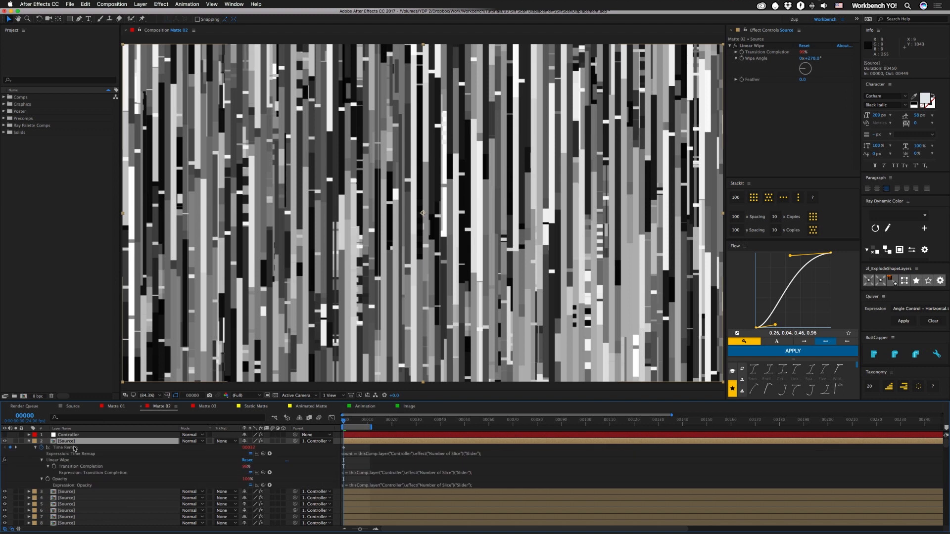
click(234, 4)
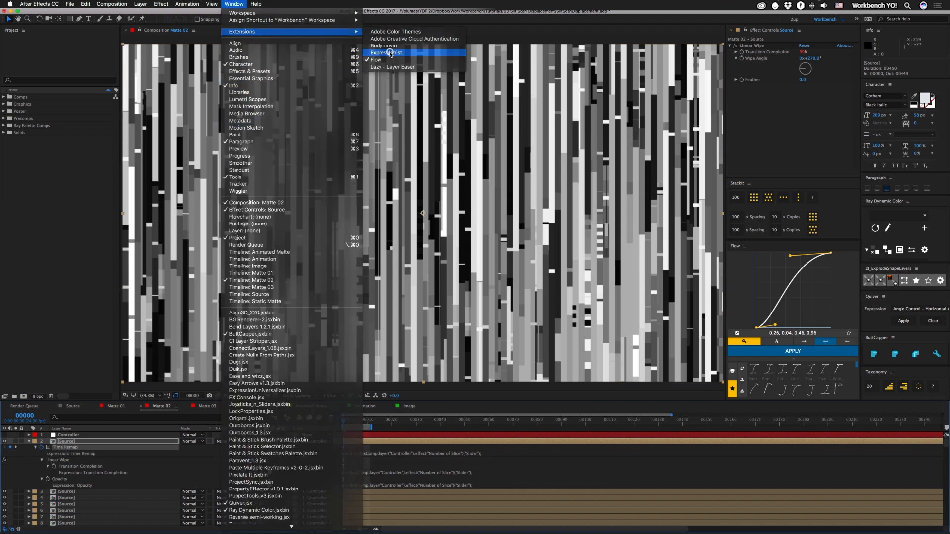
Step: Add ',true' to seedRandom(index) in Expressionist's Time Remap expression
click(391, 53)
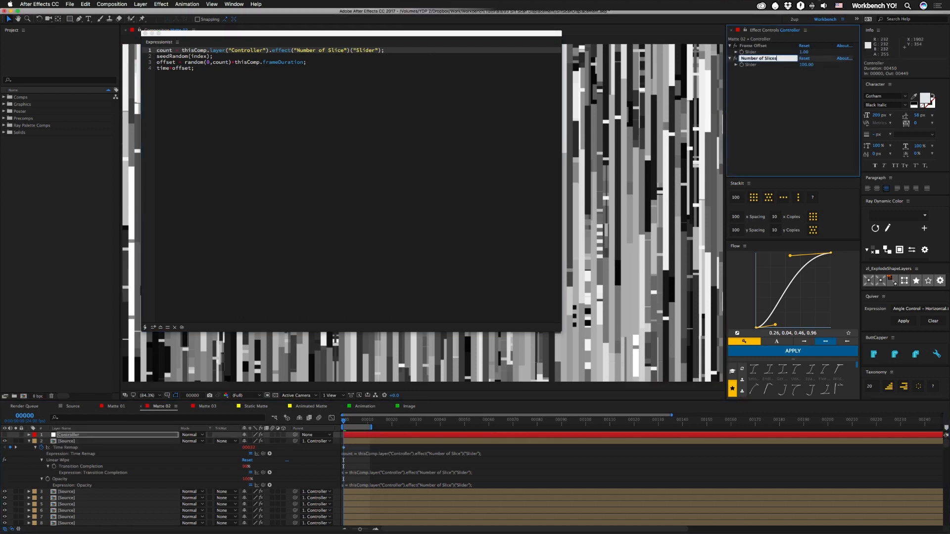
text(,true)
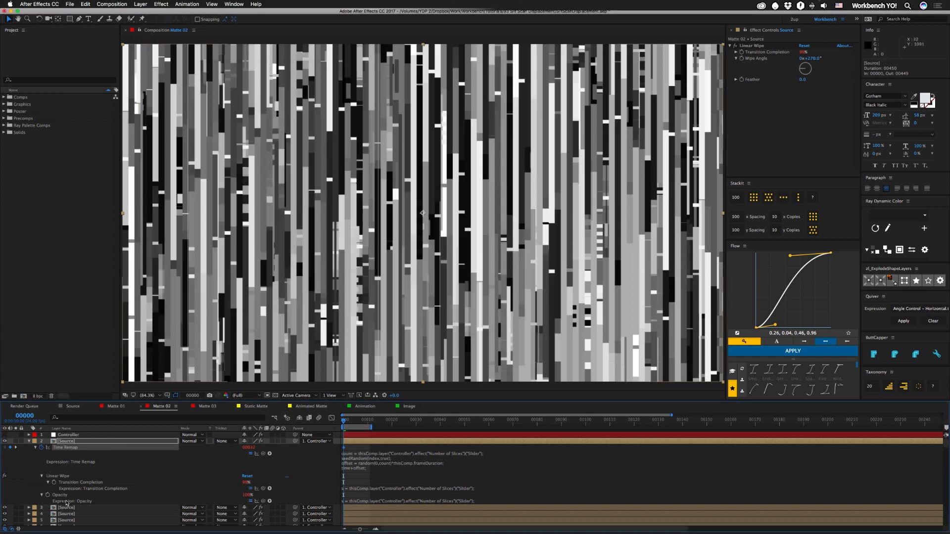
Step: Copy only the Source layer's expressions with Edit > Copy Expression Only
click(86, 4)
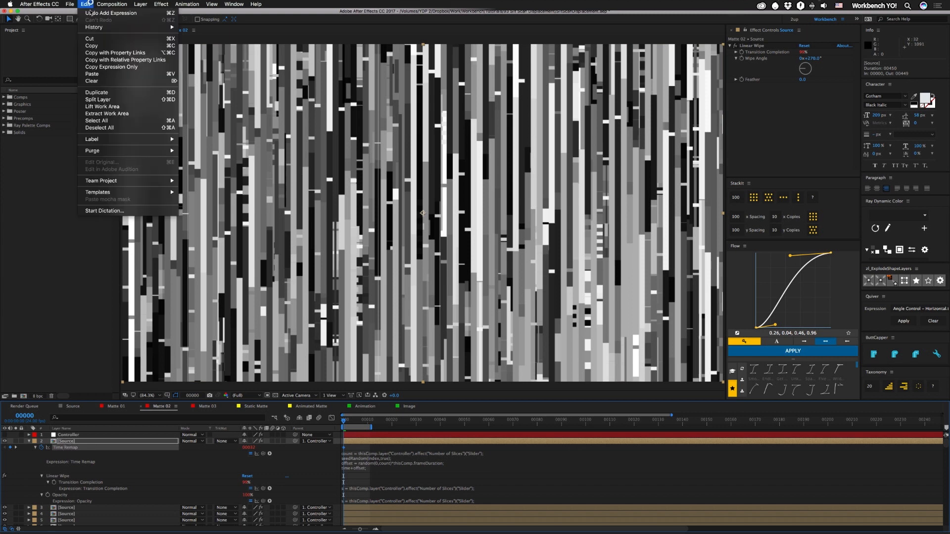
click(114, 66)
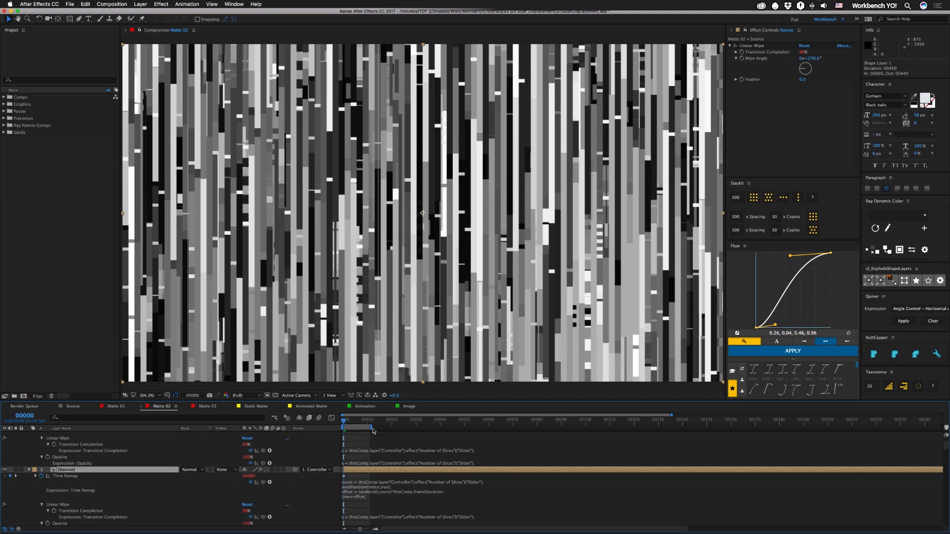
mouse_move(379, 434)
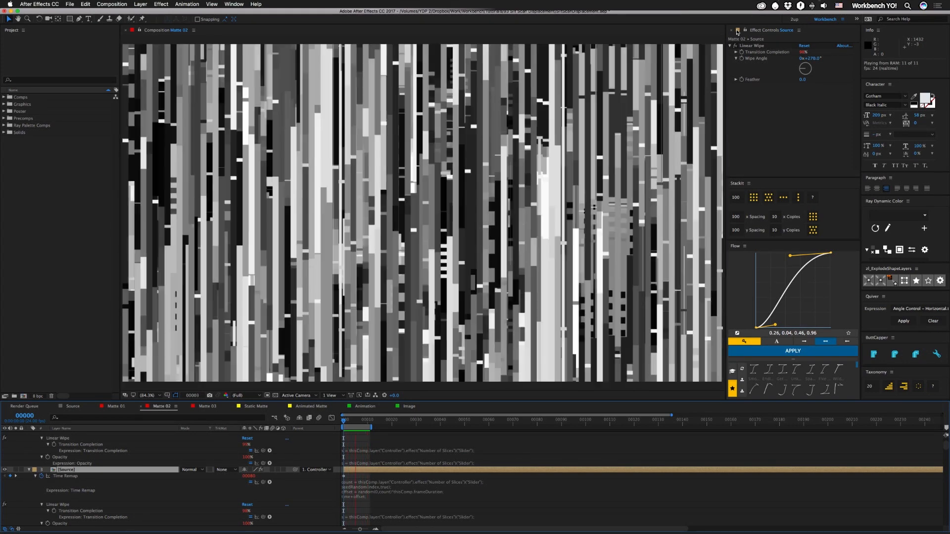
Step: Switch to the Matte 03 composition tab
click(209, 405)
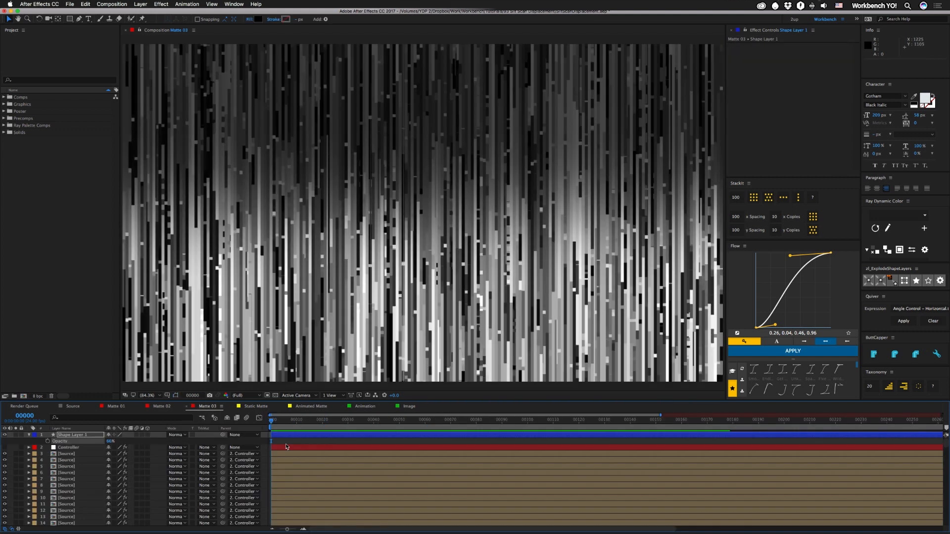
mouse_move(394, 150)
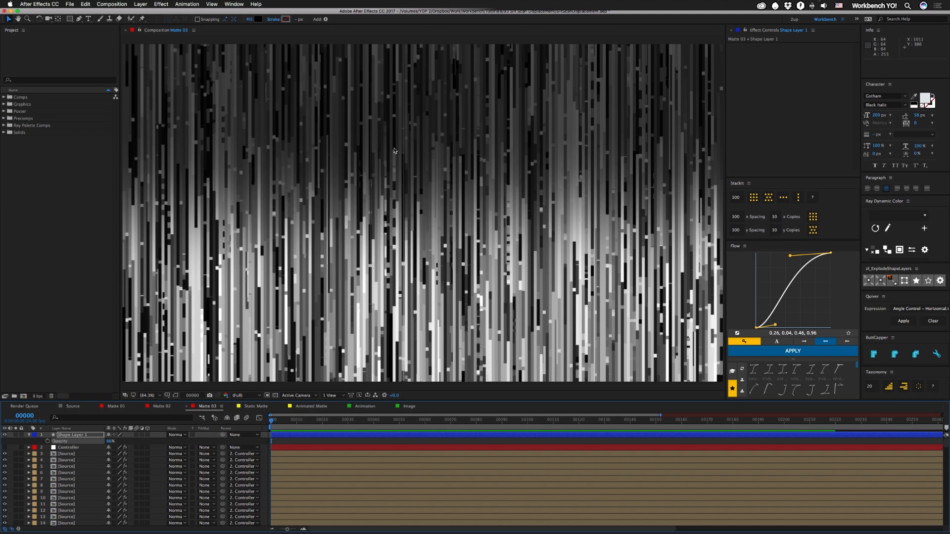
mouse_move(680, 183)
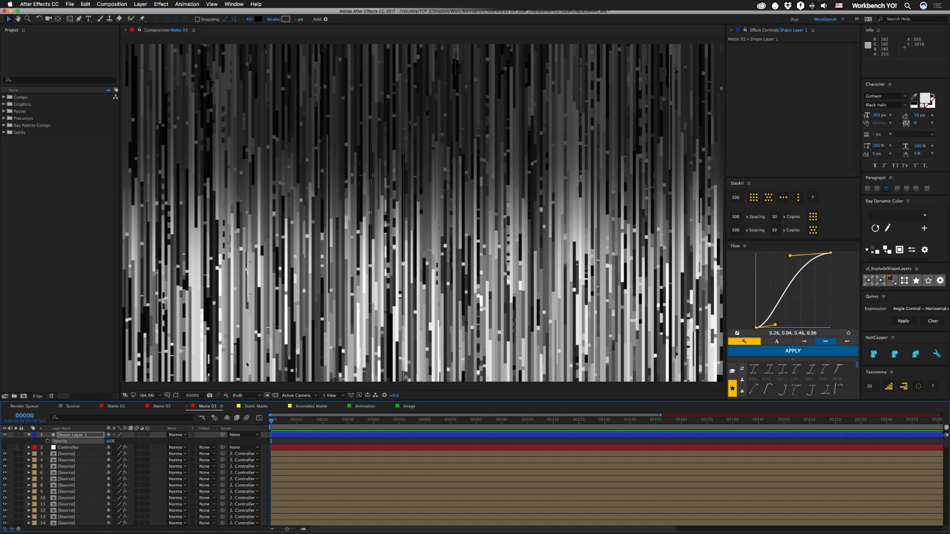
mouse_move(569, 238)
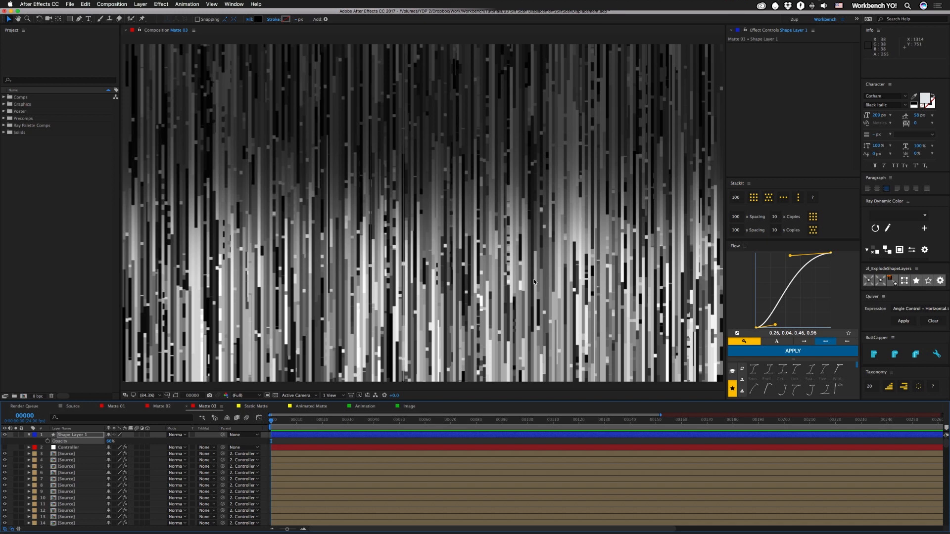
mouse_move(253, 408)
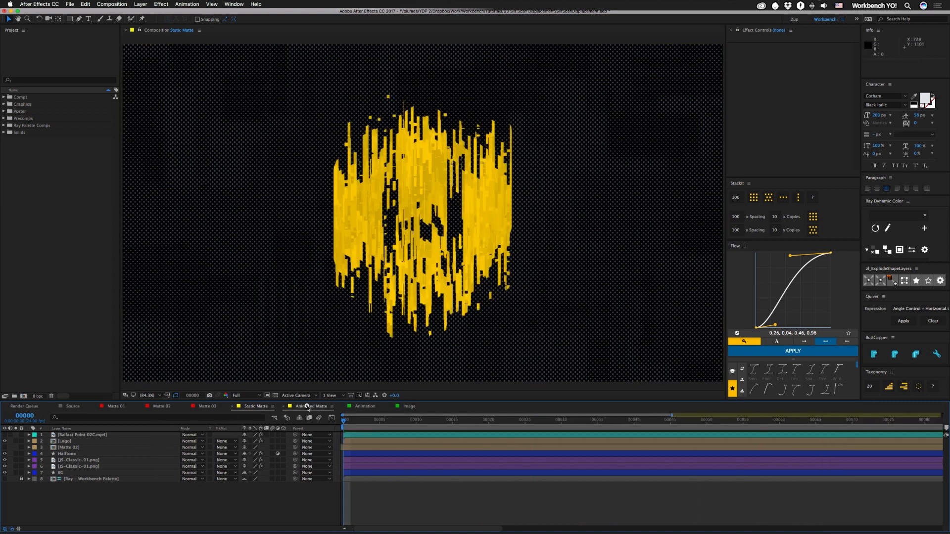
Step: Switch to the Animated Matte composition tab
click(312, 406)
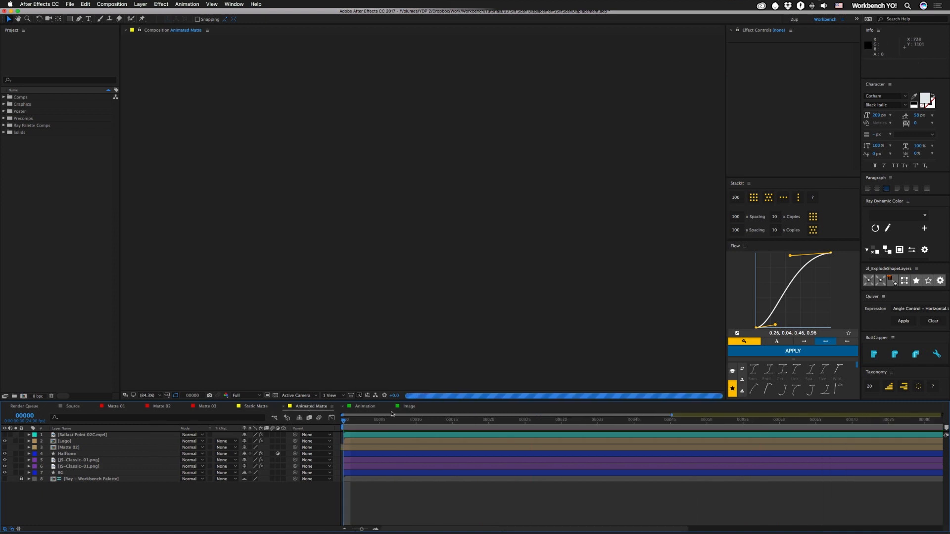
mouse_move(434, 428)
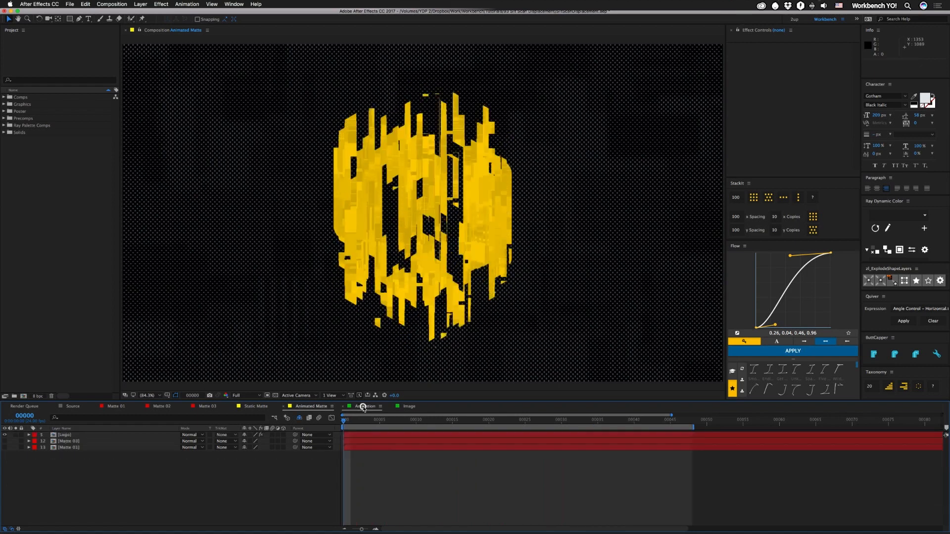
Step: Preview the Animation composition's logo, then switch to the Image composition with the pier time-lapse
click(364, 406)
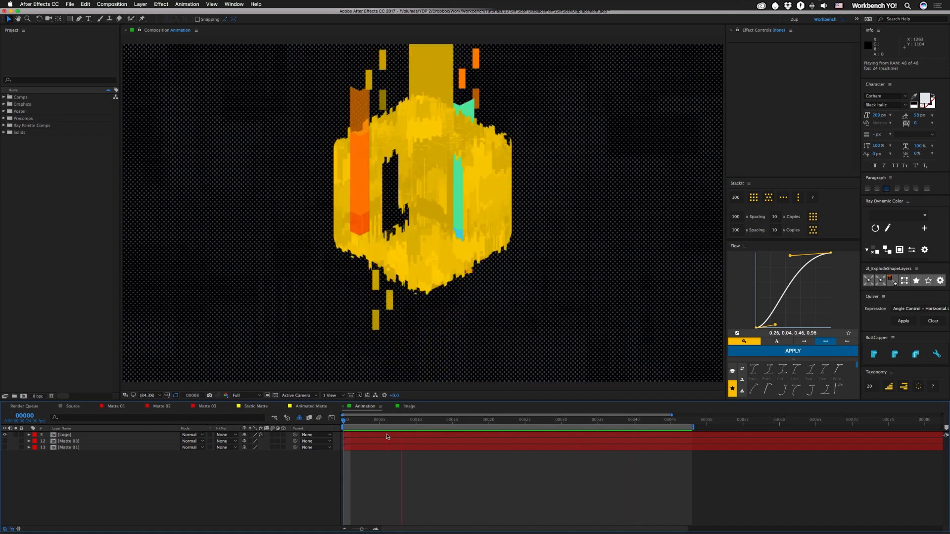
click(408, 406)
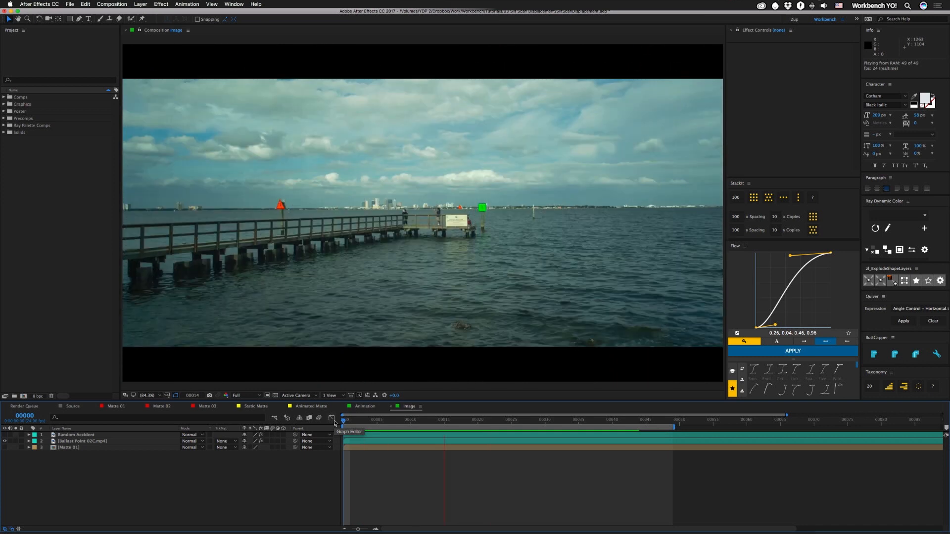
Step: Show the Ballast Point pier layer's Displacement Map and CC Image Wipe effects, then return to Animation
click(332, 418)
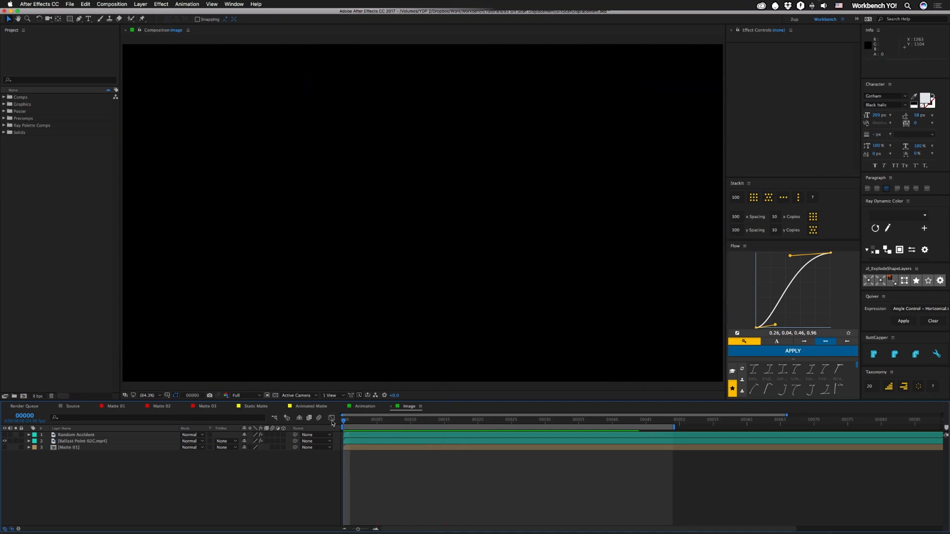
click(351, 423)
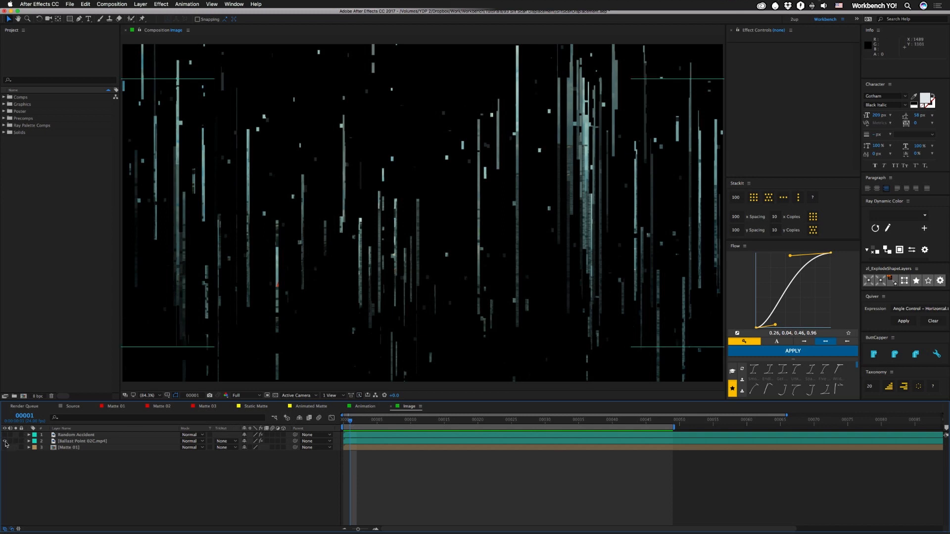
click(81, 441)
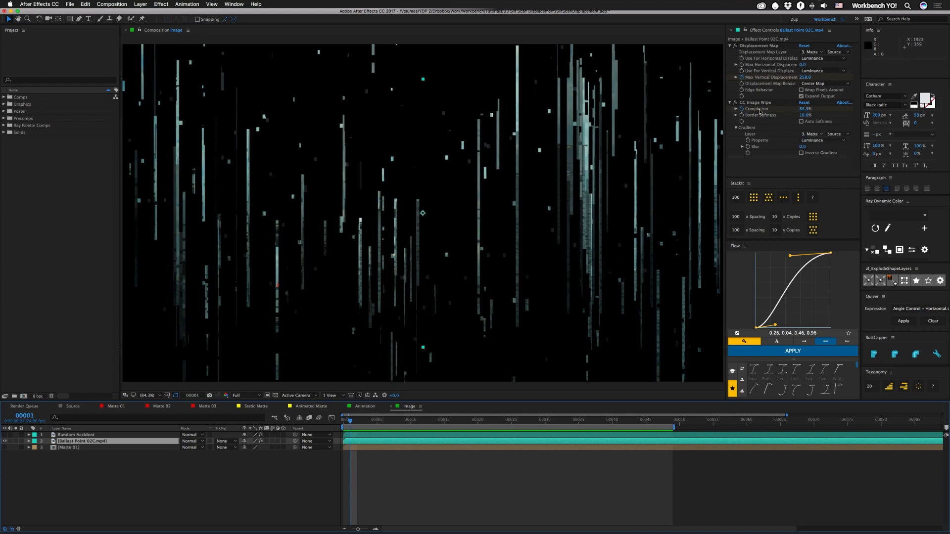
mouse_move(560, 303)
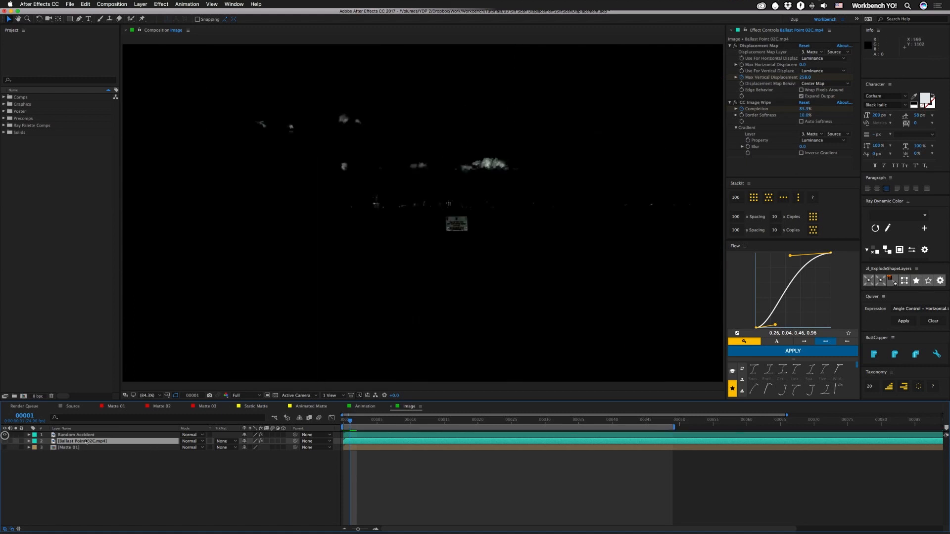
click(75, 434)
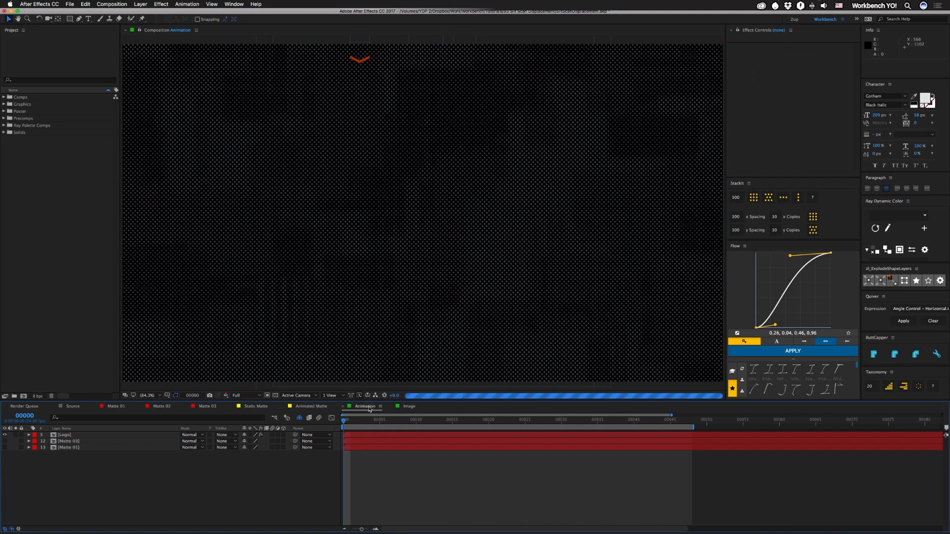
Step: Preview the Animation comp to watch the yellow logo appear through vertical slit-scan streaks
key(space)
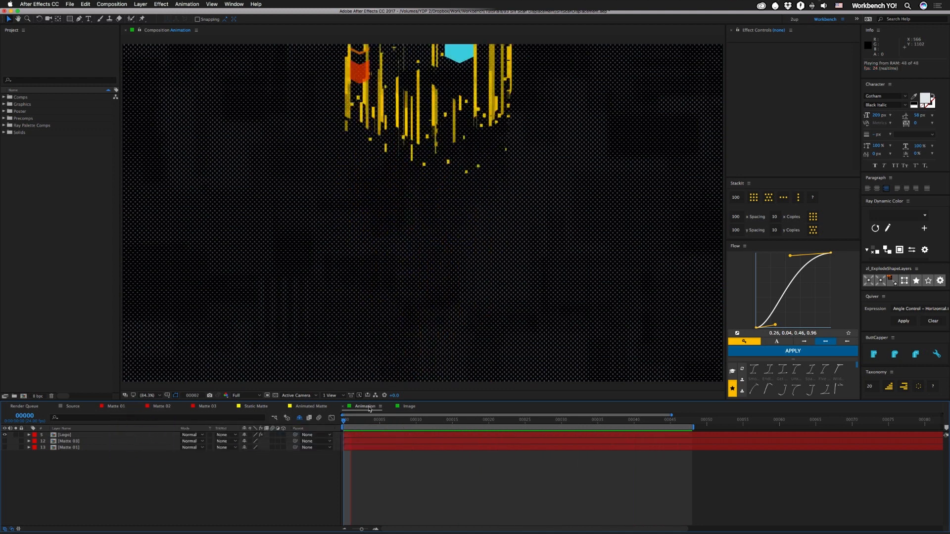
mouse_move(401, 516)
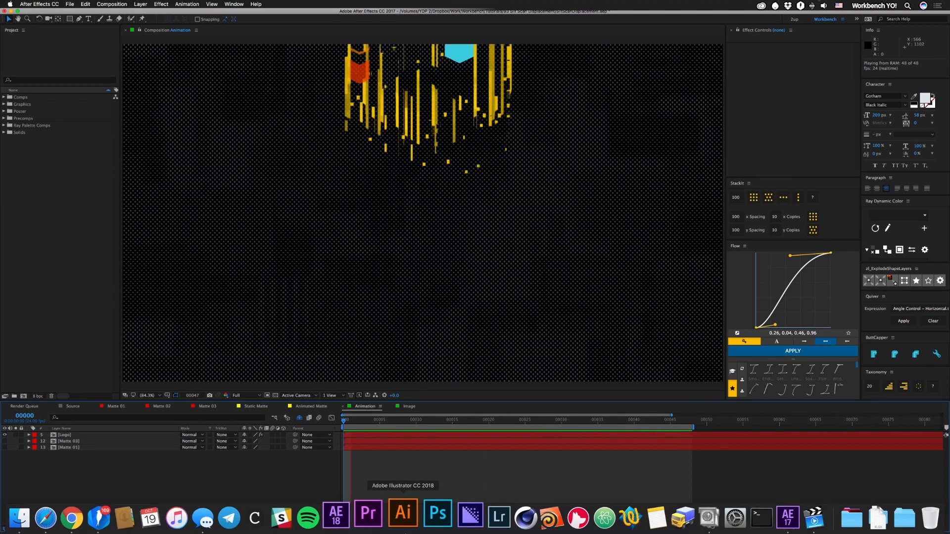